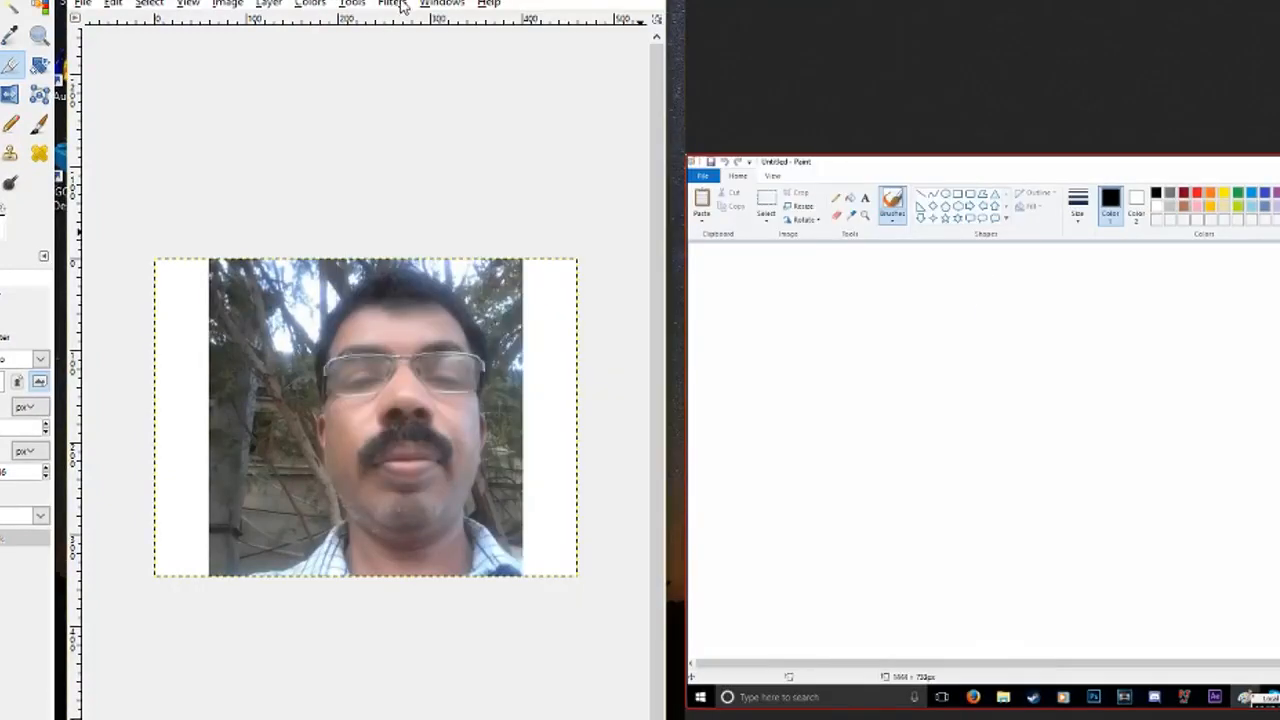
# - Apply the IWarp distortion and drag the preview to bloat the man's face
pyautogui.click(392, 4)
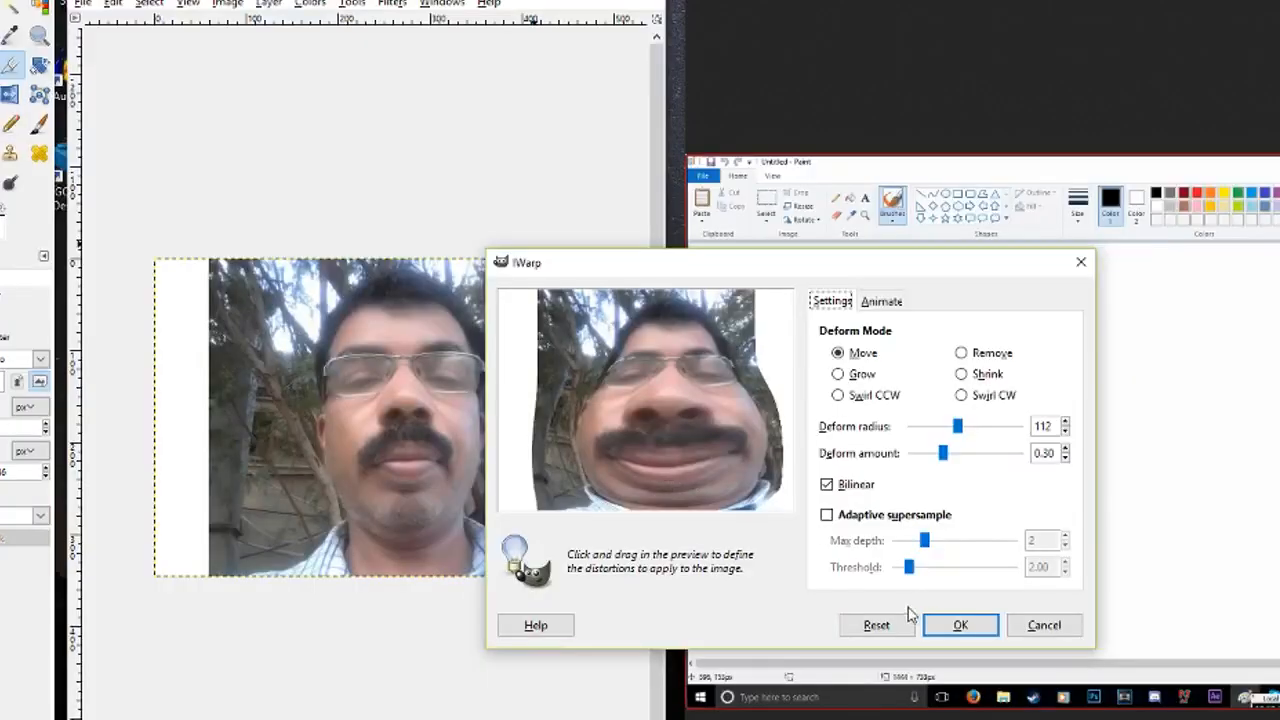
pyautogui.click(960, 624)
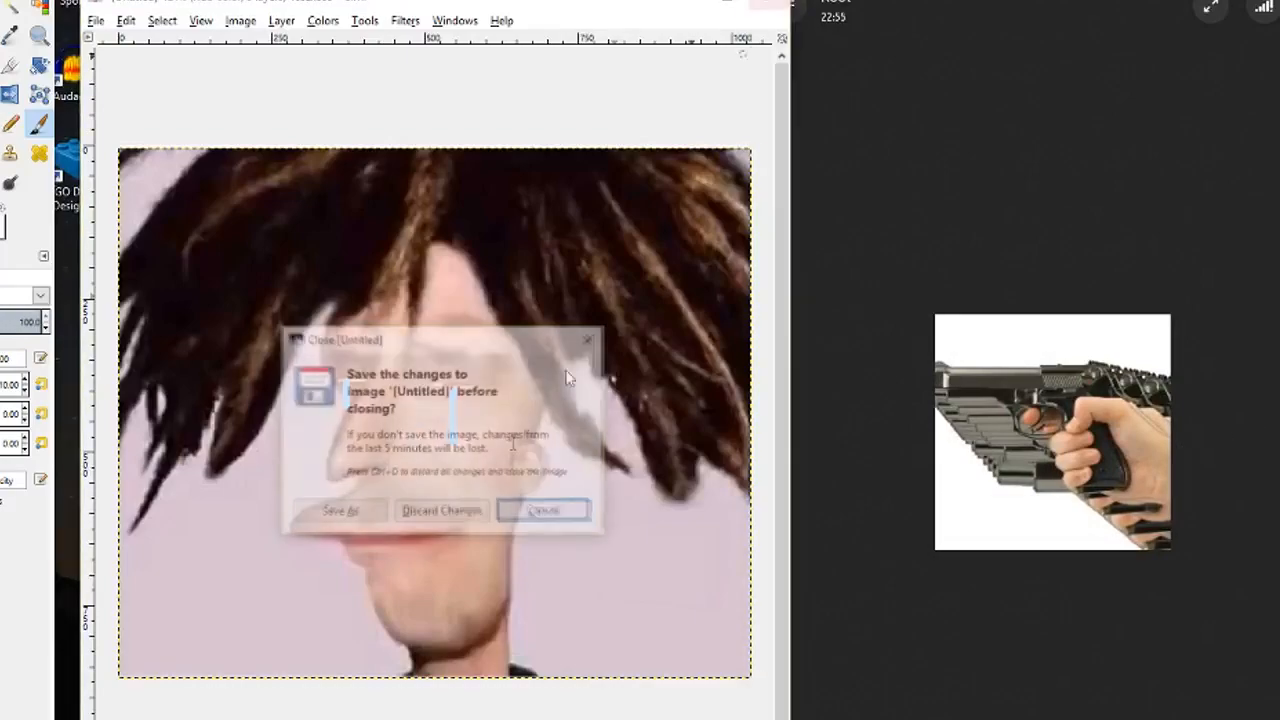
# - Discard the unsaved changes while closing the distorted face image
pyautogui.click(440, 510)
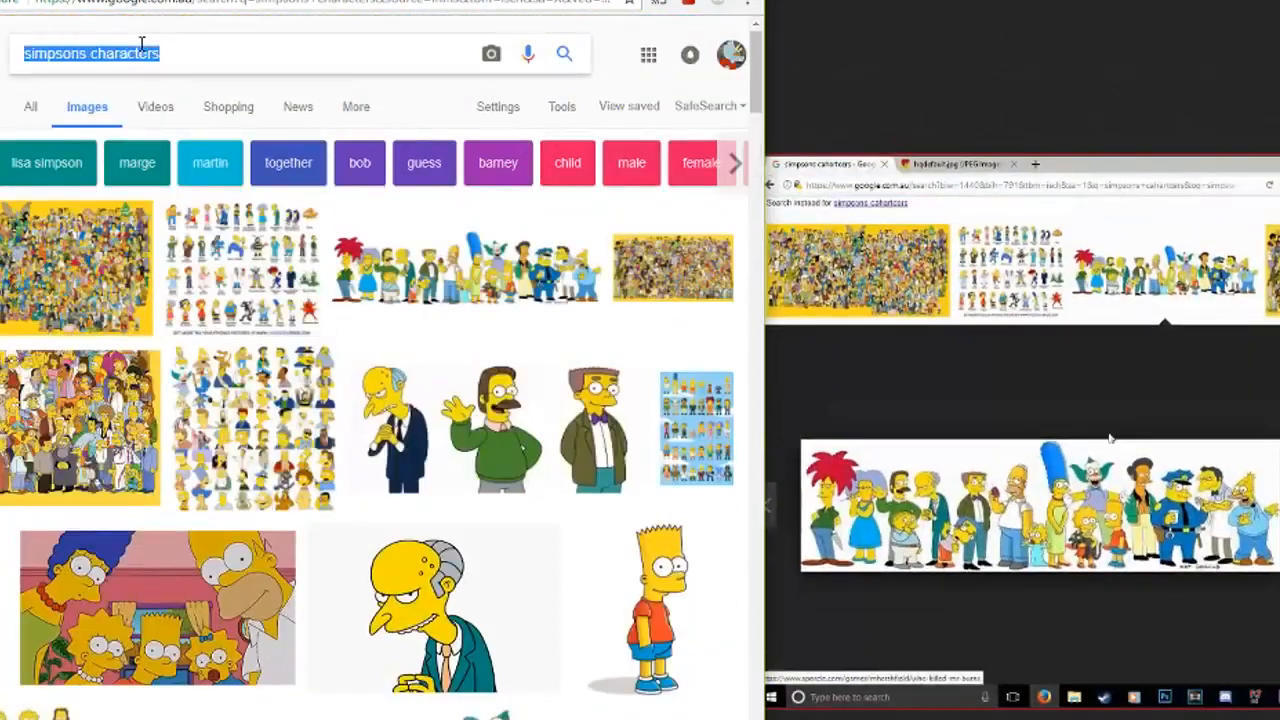
# - Search Google Images for 'mr burns'
pyautogui.write('mr burns')
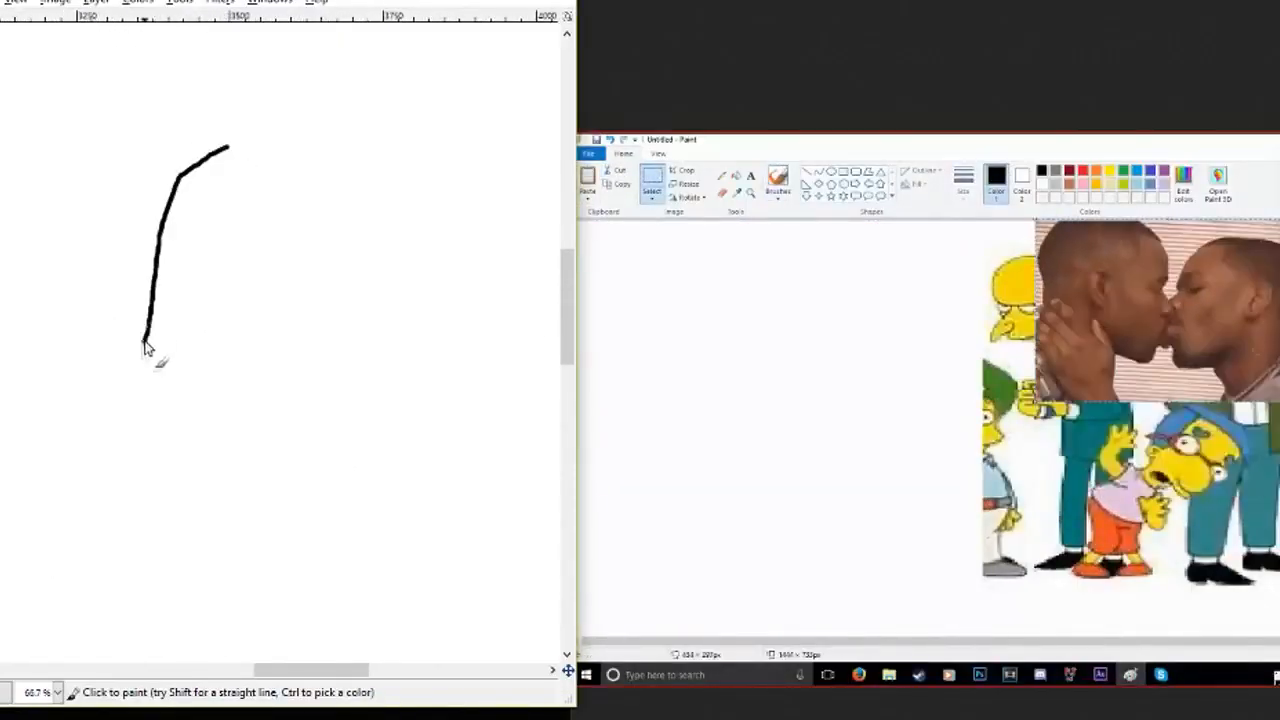
# - Sketch the big-nosed character's curve, jagged head outline and arm line in black
pyautogui.moveTo(144, 356); pyautogui.dragTo(44, 636)
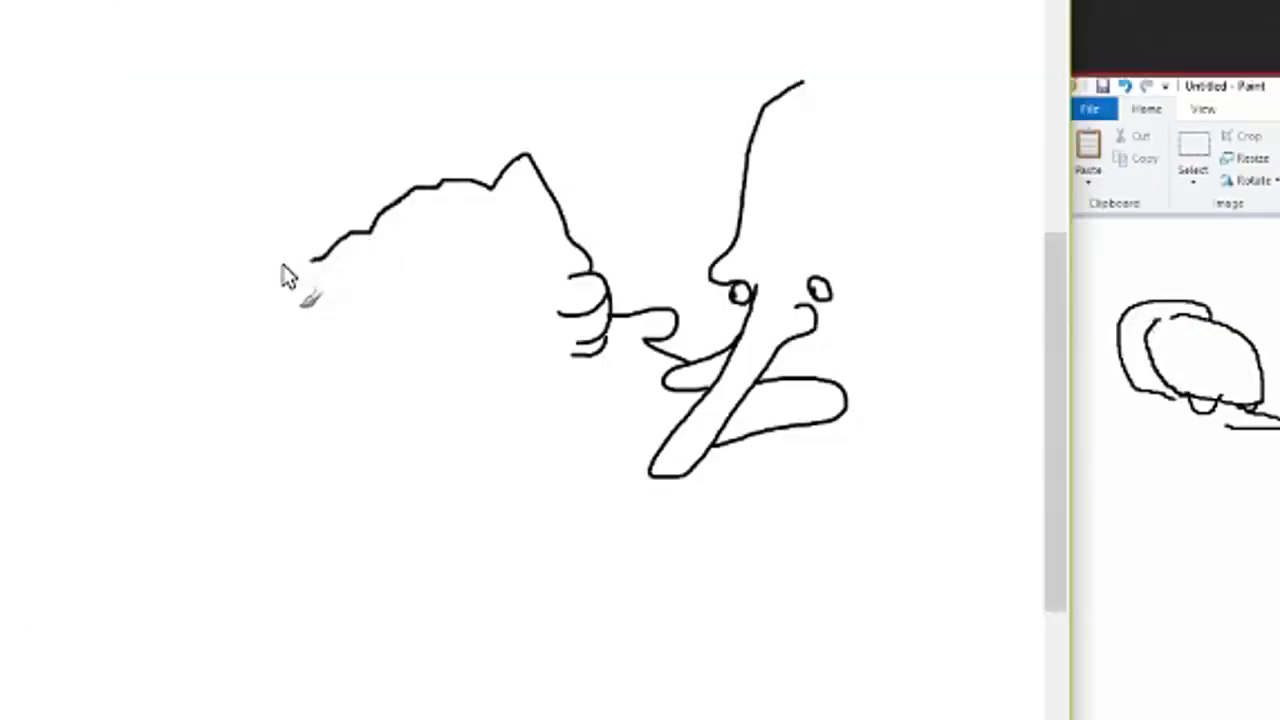
pyautogui.moveTo(310, 276); pyautogui.dragTo(420, 456)
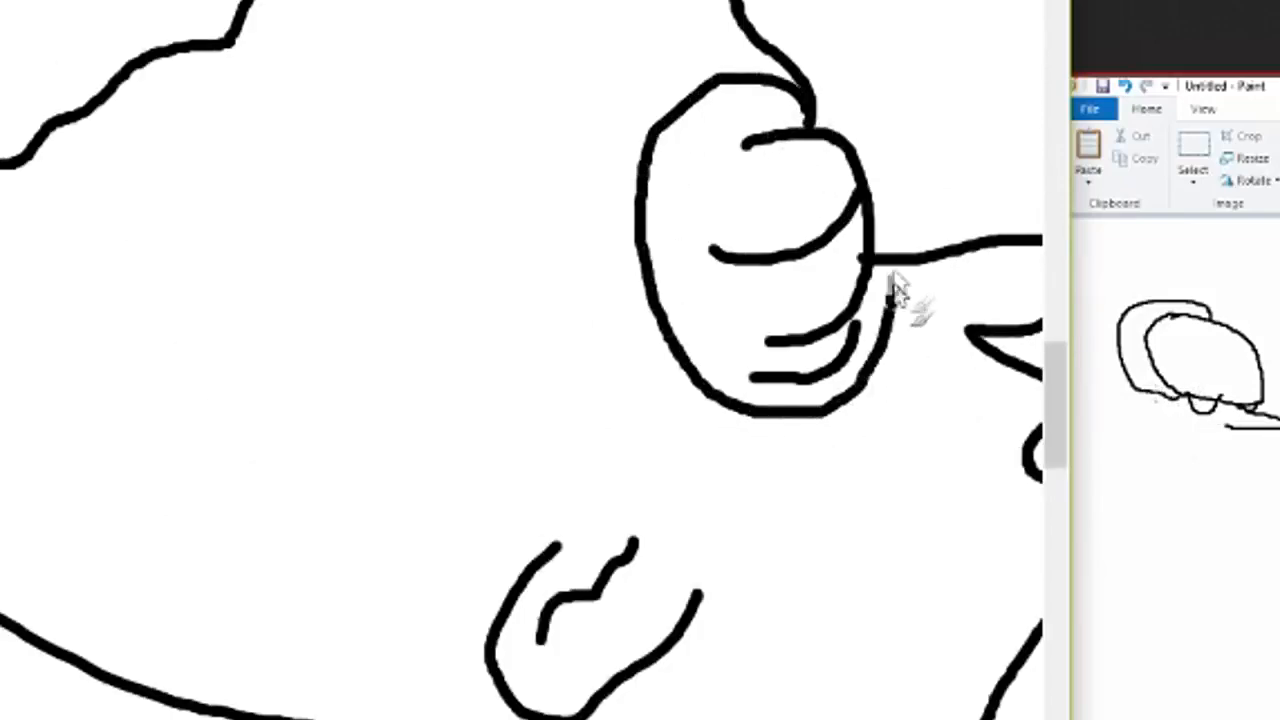
pyautogui.moveTo(870, 290); pyautogui.dragTo(550, 570)
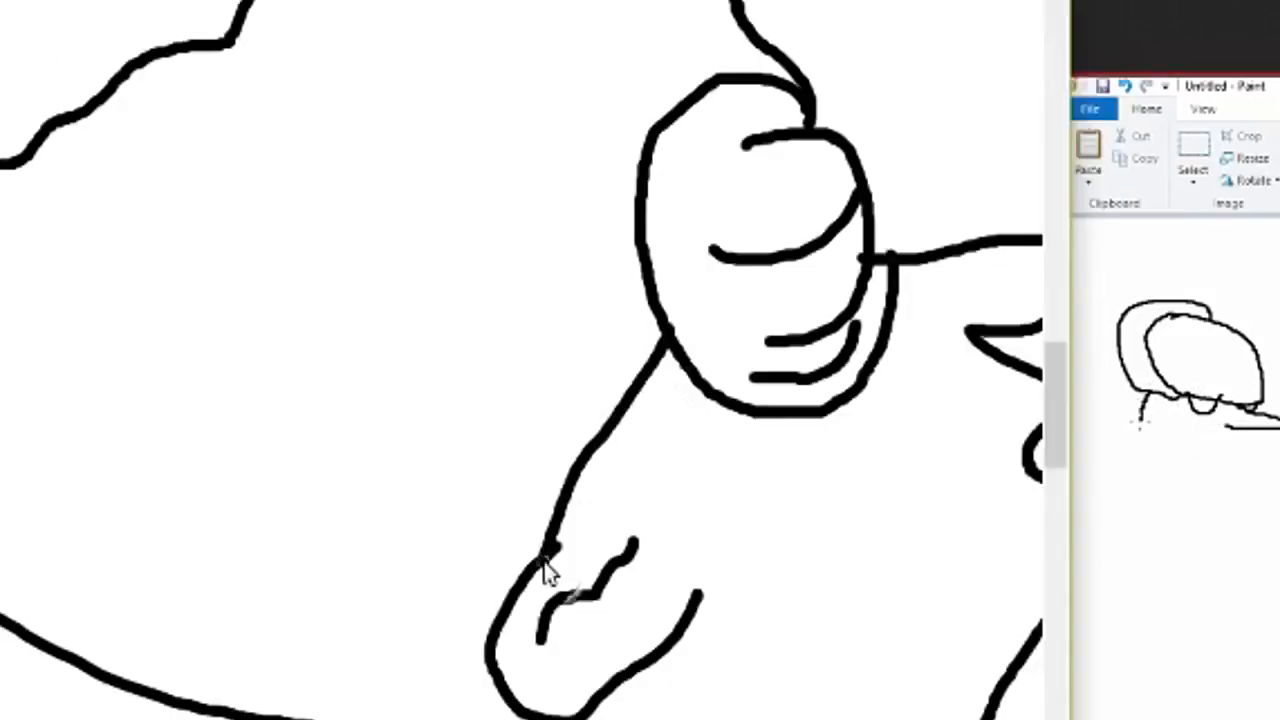
pyautogui.moveTo(630, 40)
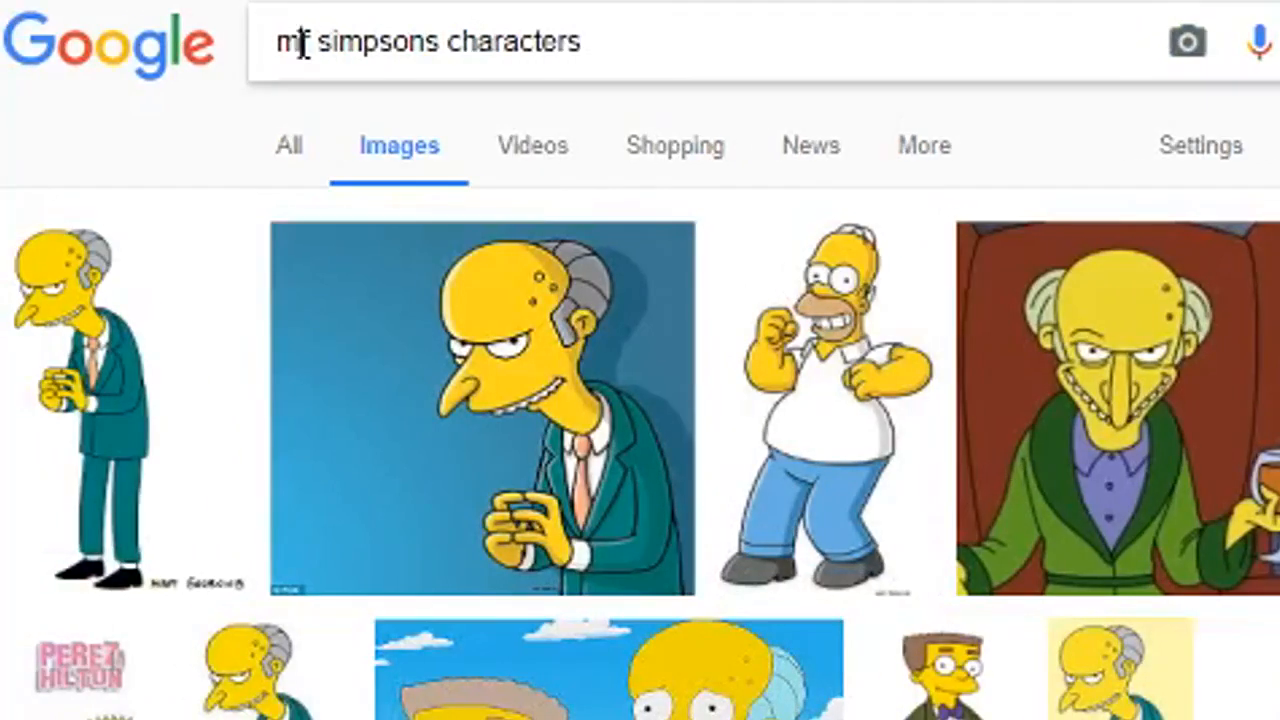
# - Edit the image search query toward Maude Flanders
pyautogui.press('Backspace')
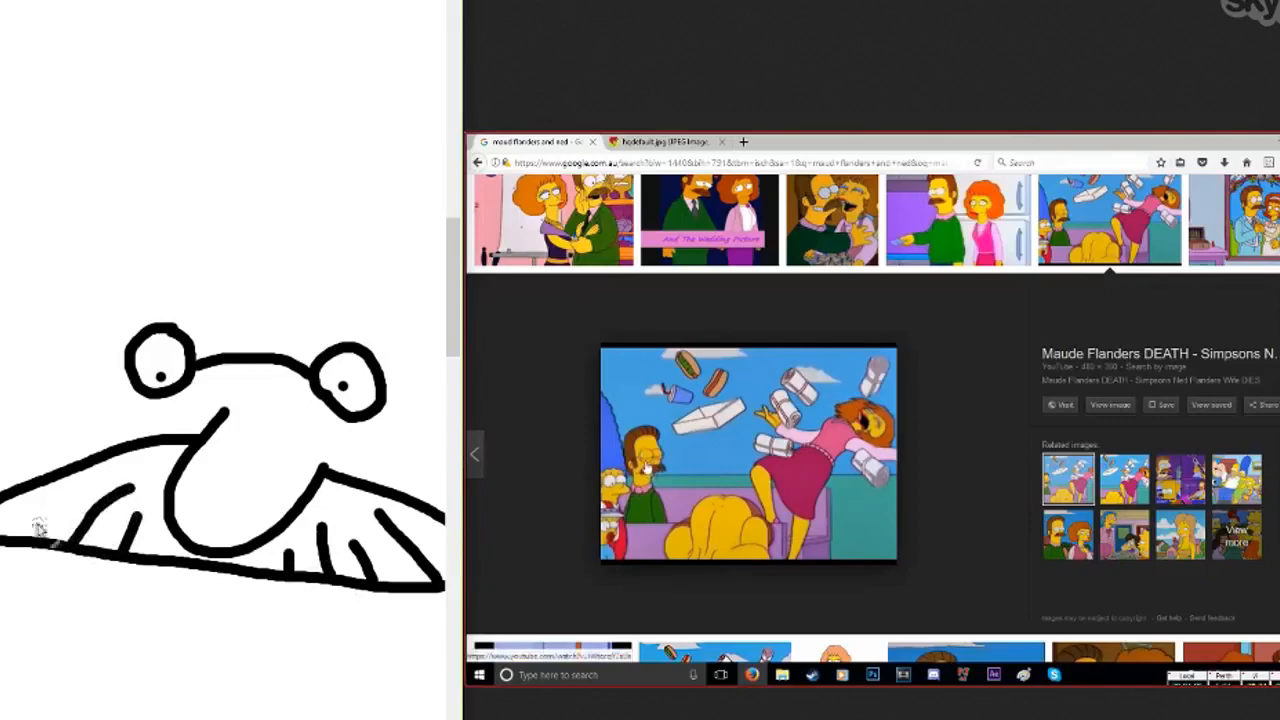
pyautogui.moveTo(290, 464)
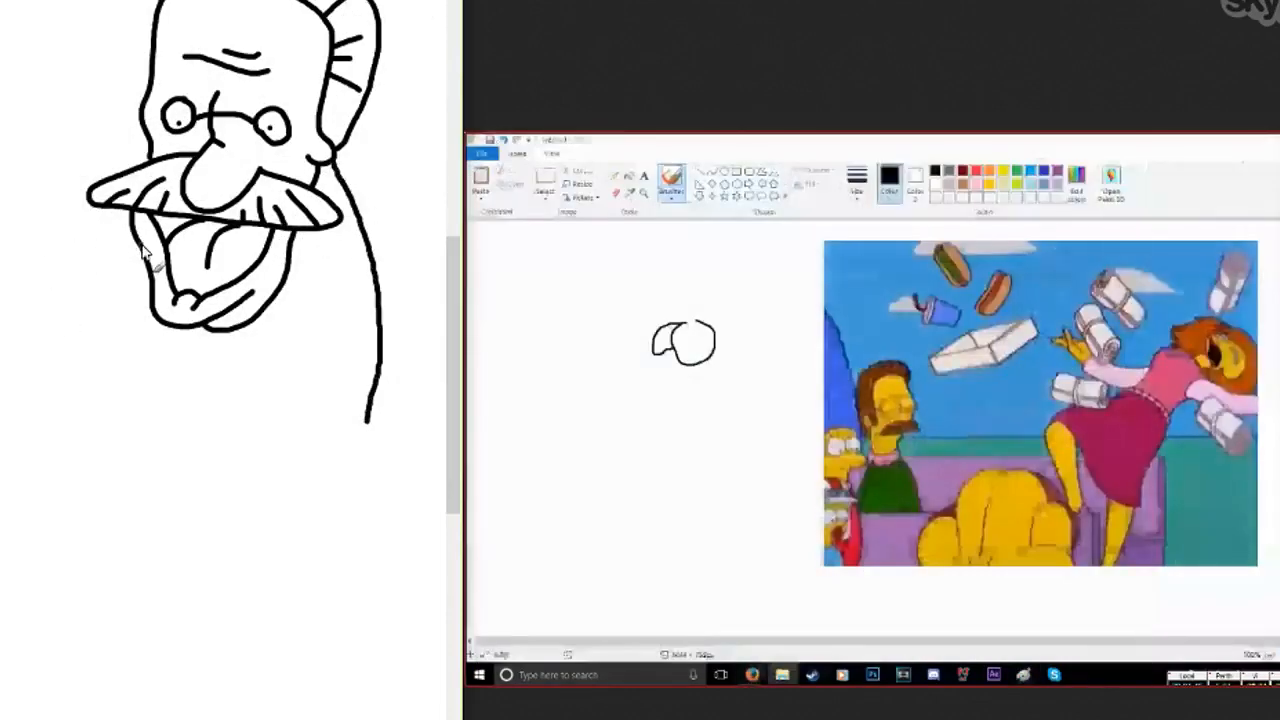
# - Draw a chin line to the left and another stroke beside the mustached face
pyautogui.moveTo(170, 240); pyautogui.dragTo(44, 276)
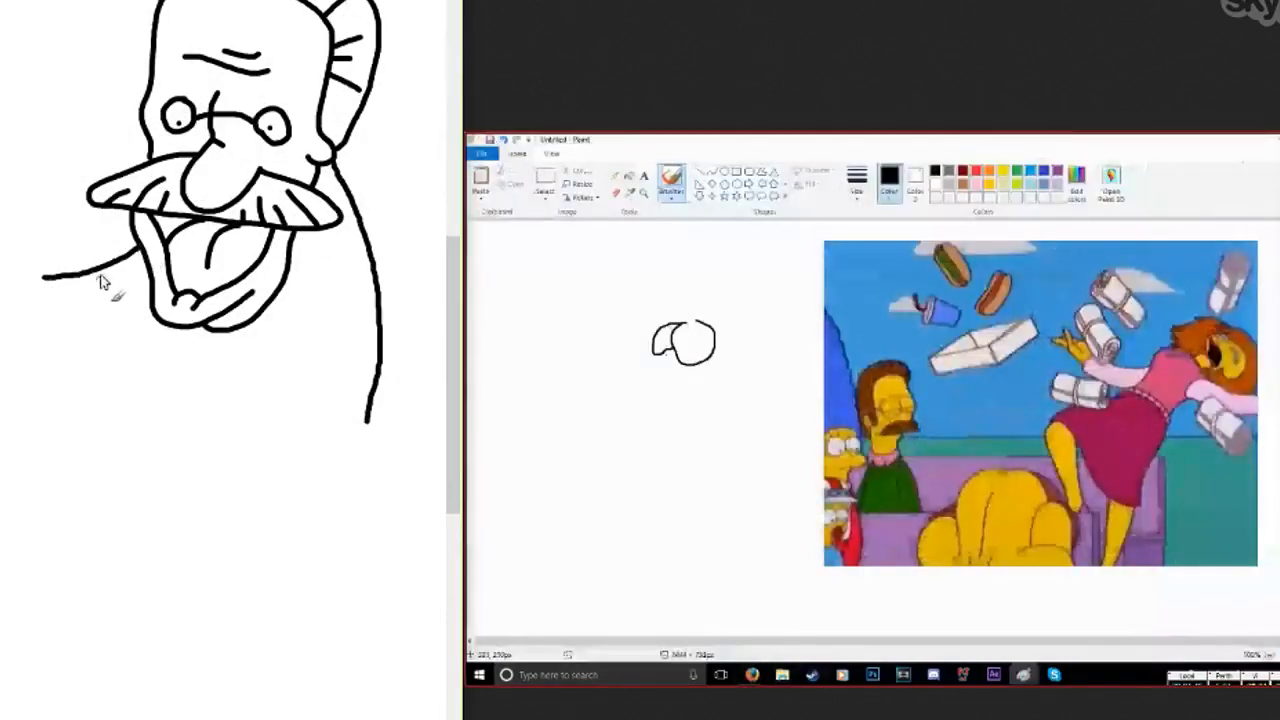
pyautogui.moveTo(660, 360); pyautogui.dragTo(700, 400)
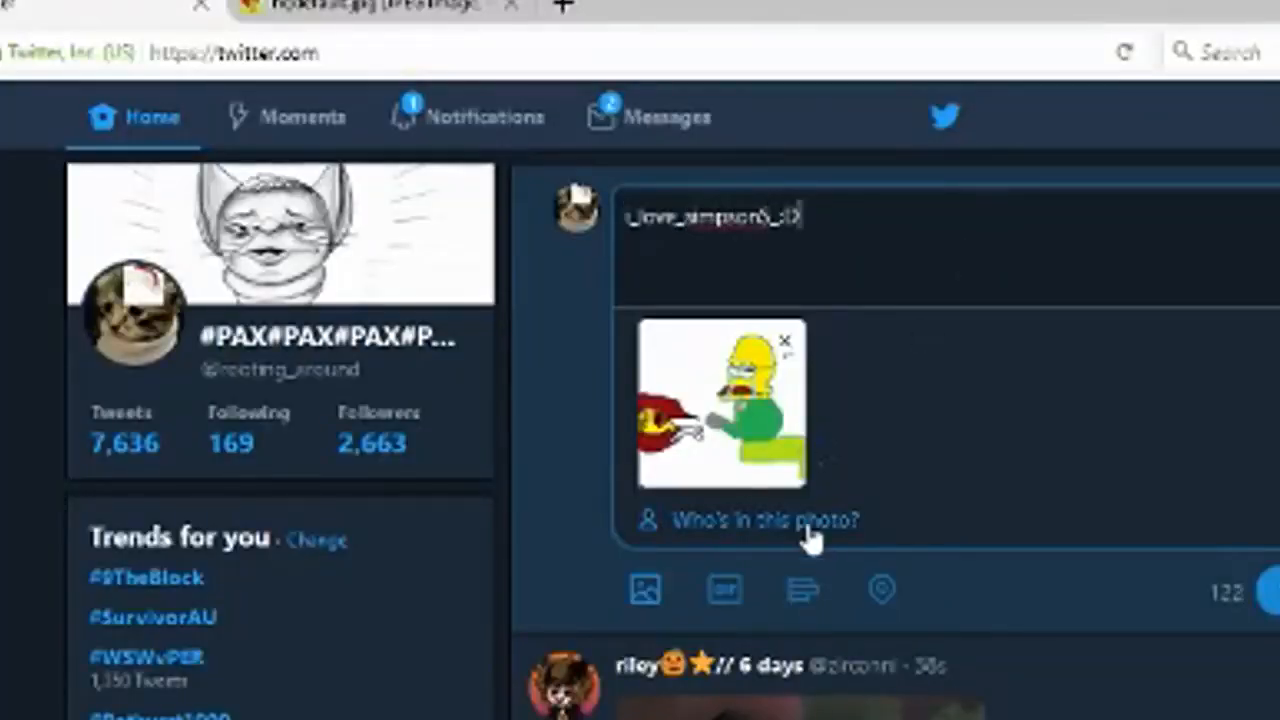
# - Tag people in the attached drawing by searching 'simpsons'
pyautogui.click(764, 520)
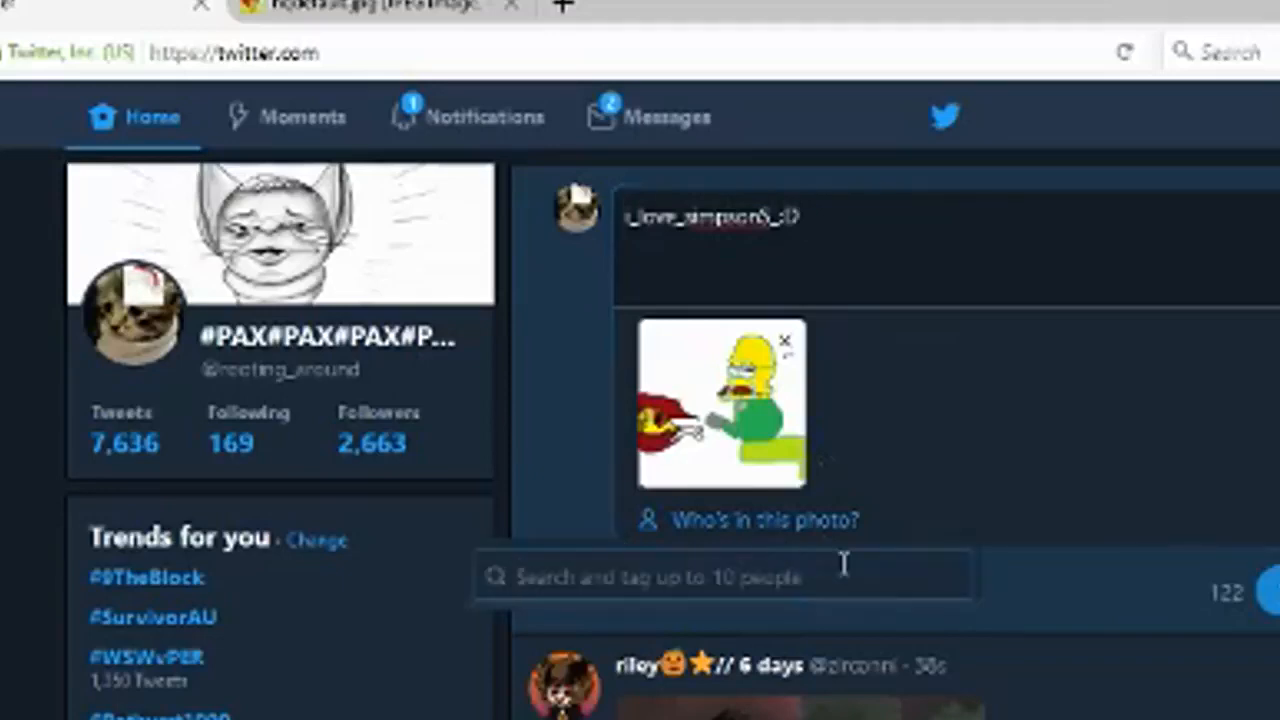
pyautogui.write('simpsons')
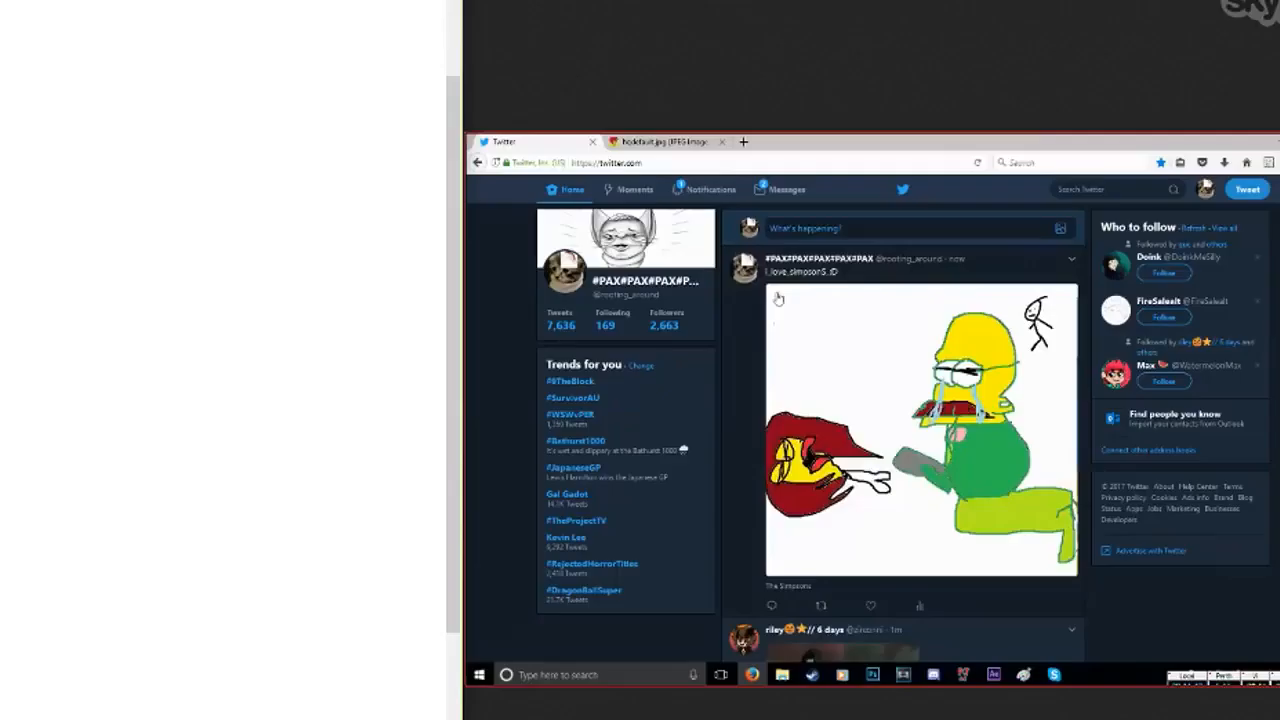
pyautogui.moveTo(758, 320)
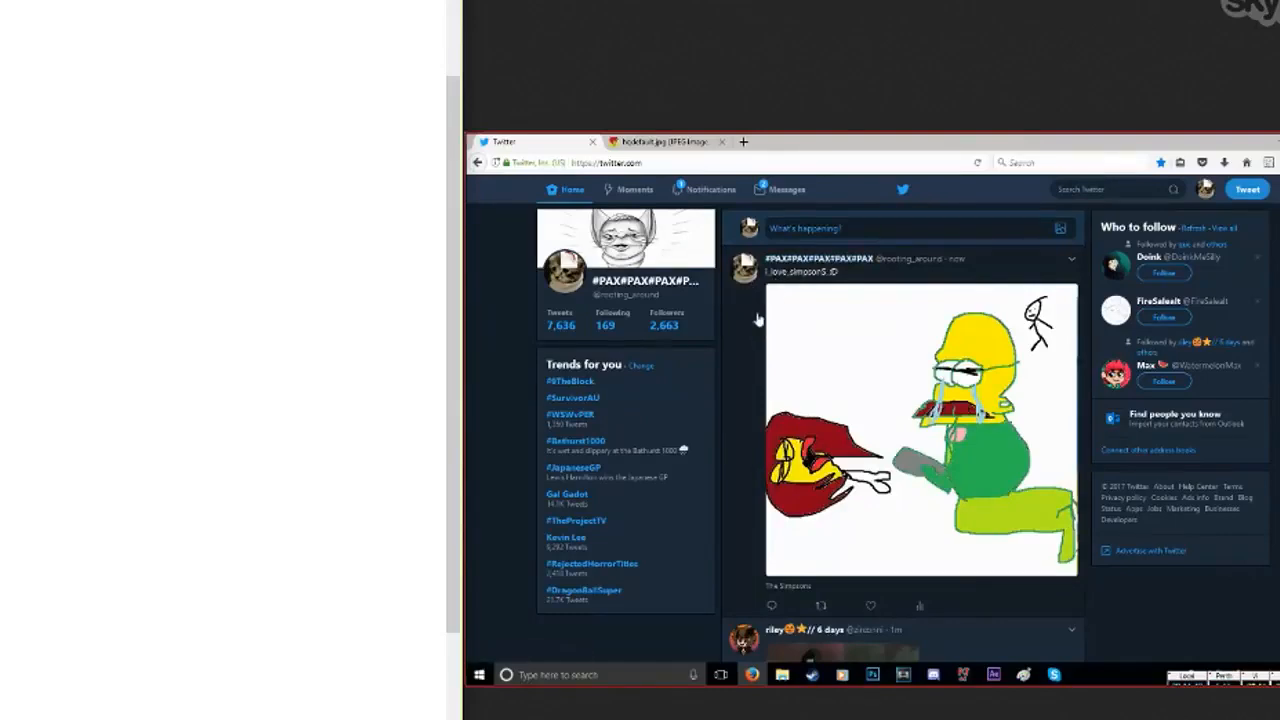
pyautogui.moveTo(728, 332)
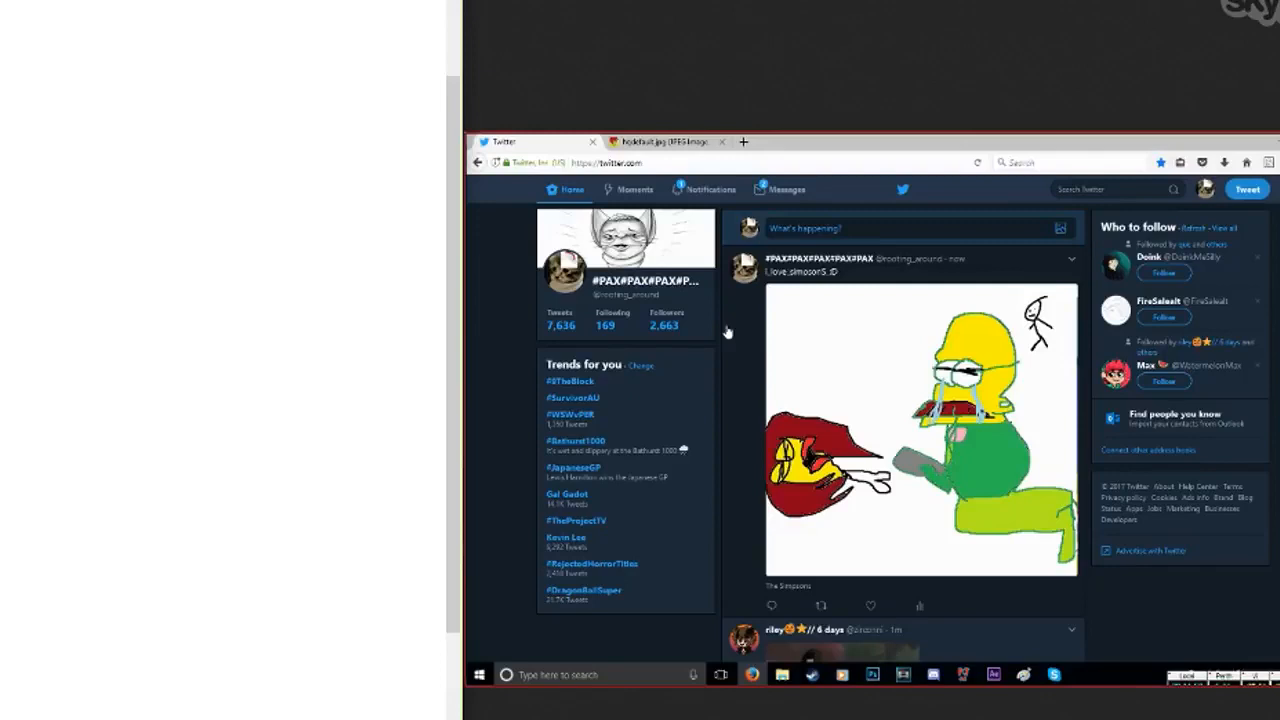
pyautogui.moveTo(816, 292)
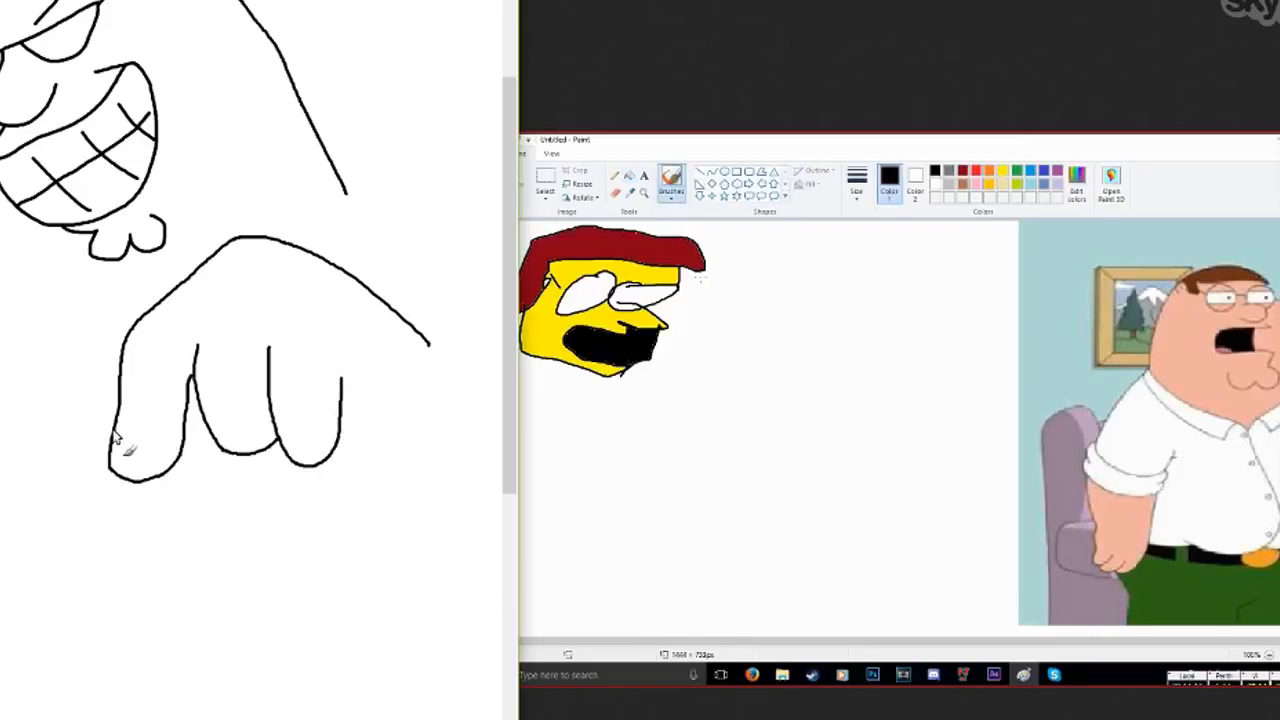
pyautogui.moveTo(116, 436); pyautogui.dragTo(244, 600)
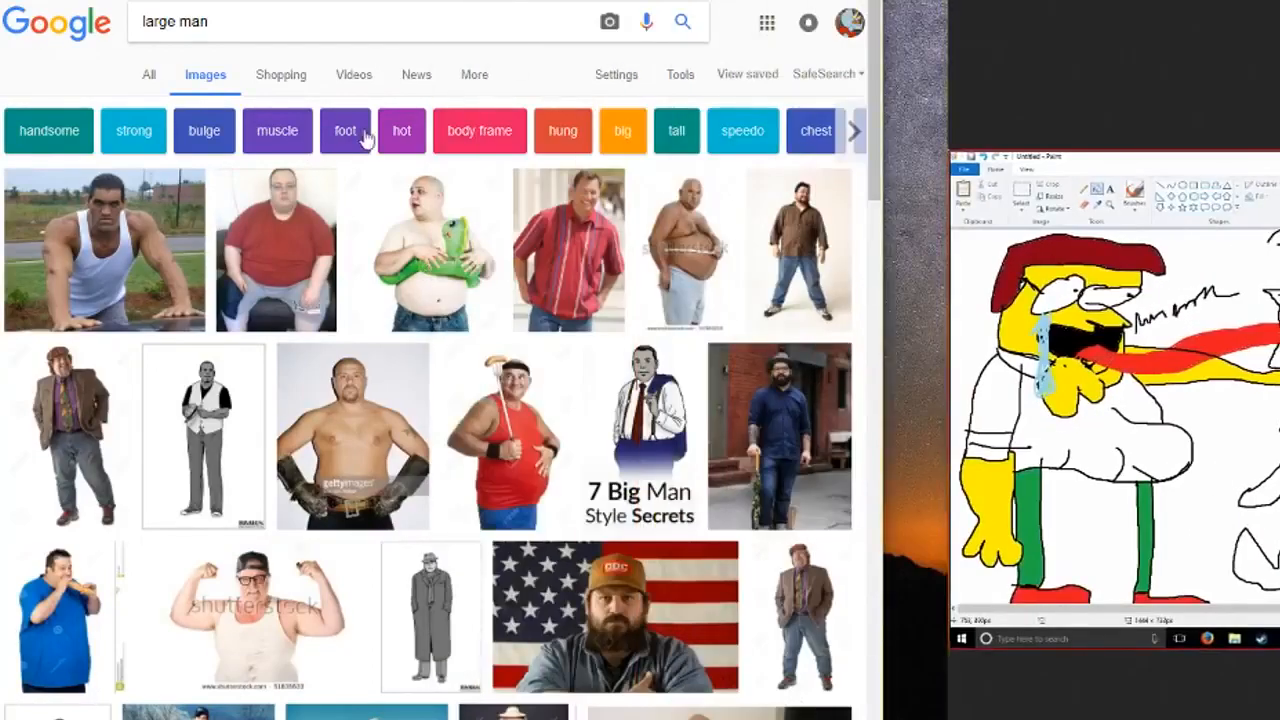
# - Scroll down the large-man image results
pyautogui.scroll(-3)
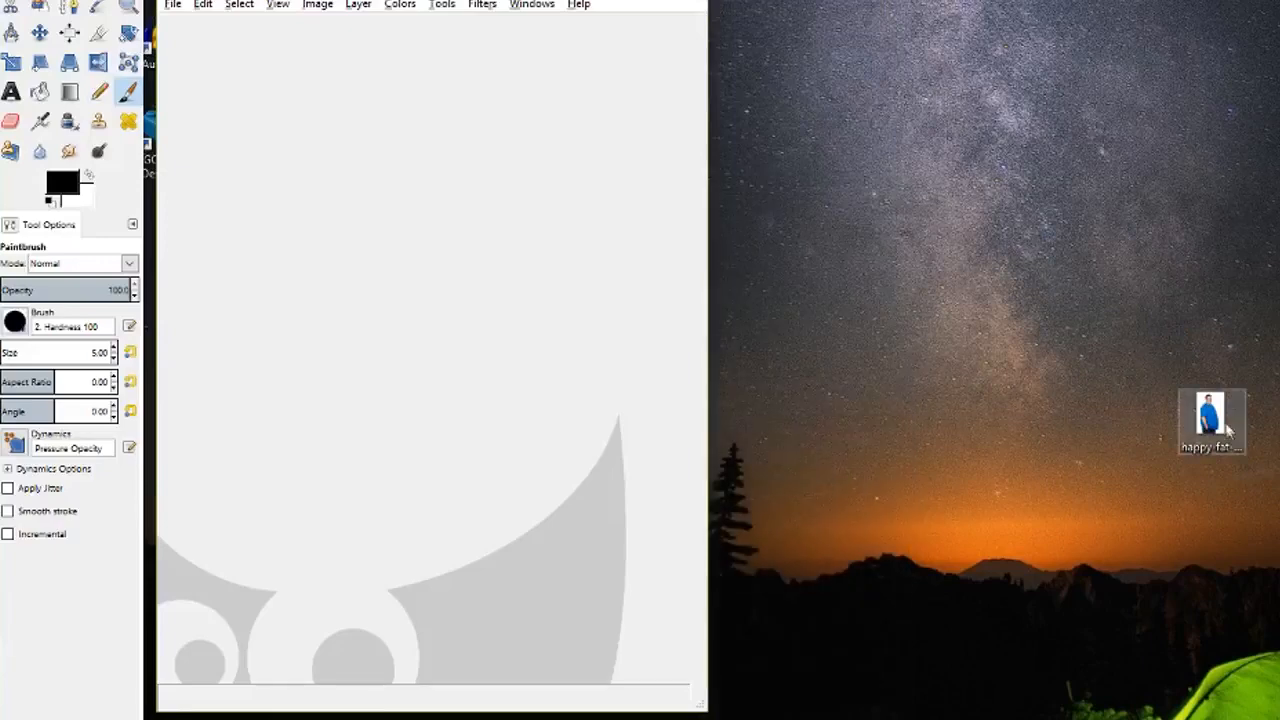
# - Load the saved heavy-man photo and adjust its Canvas Size width
pyautogui.doubleClick(1212, 420)
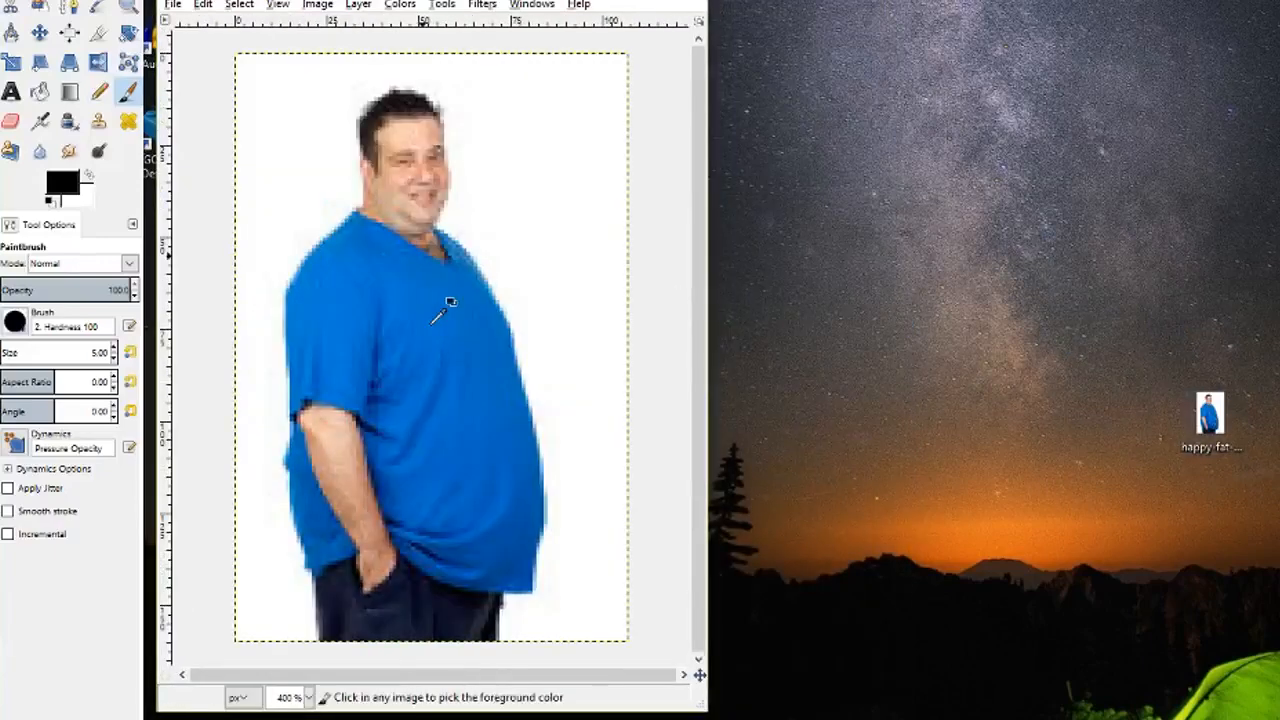
pyautogui.click(316, 4)
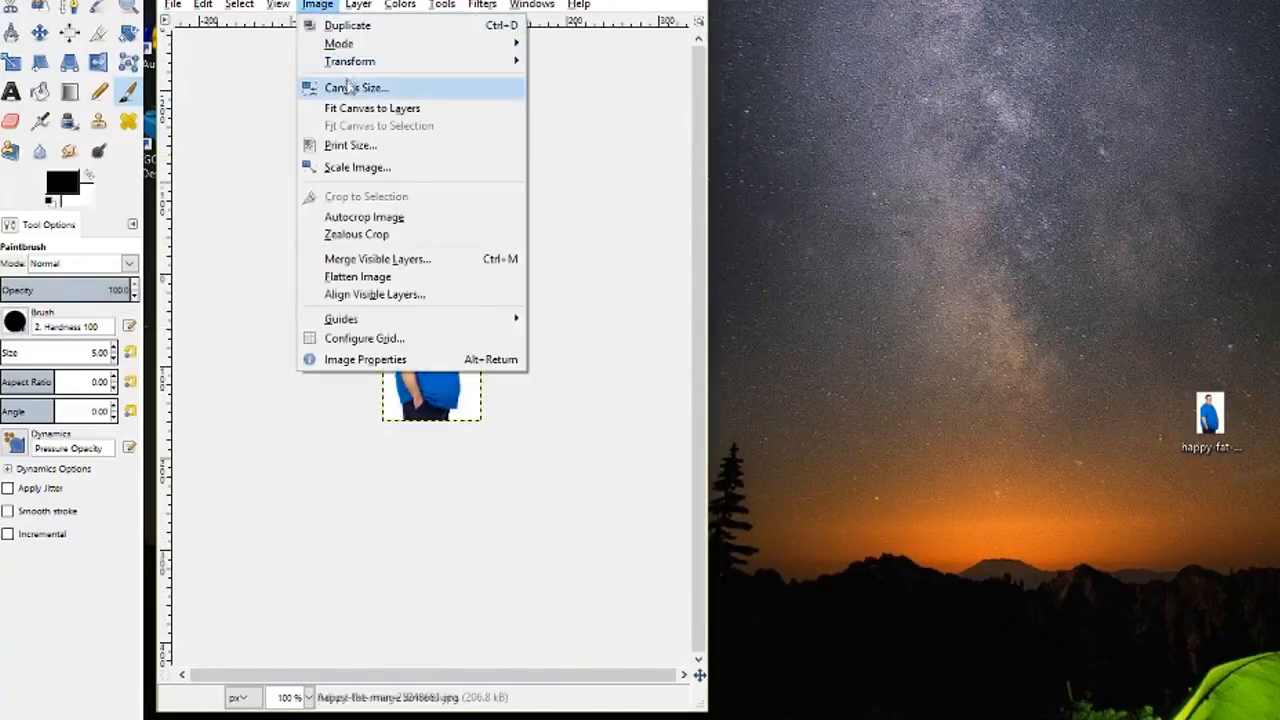
pyautogui.click(352, 88)
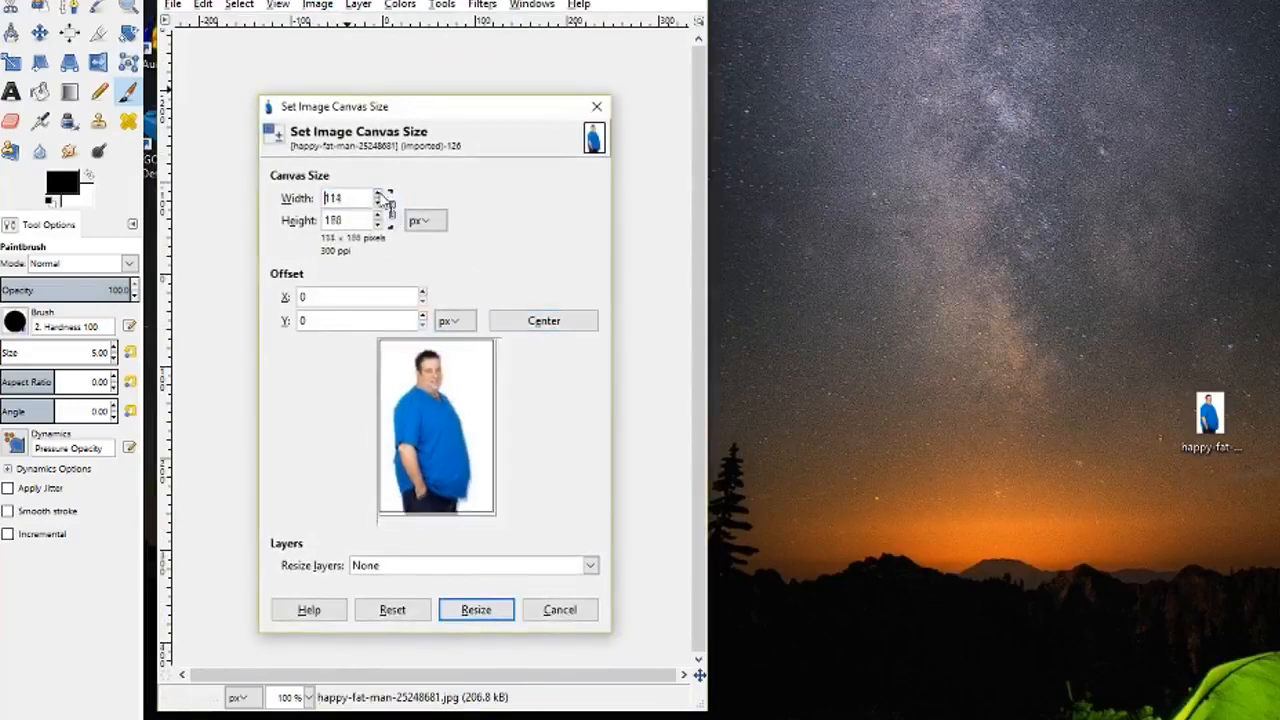
pyautogui.click(476, 608)
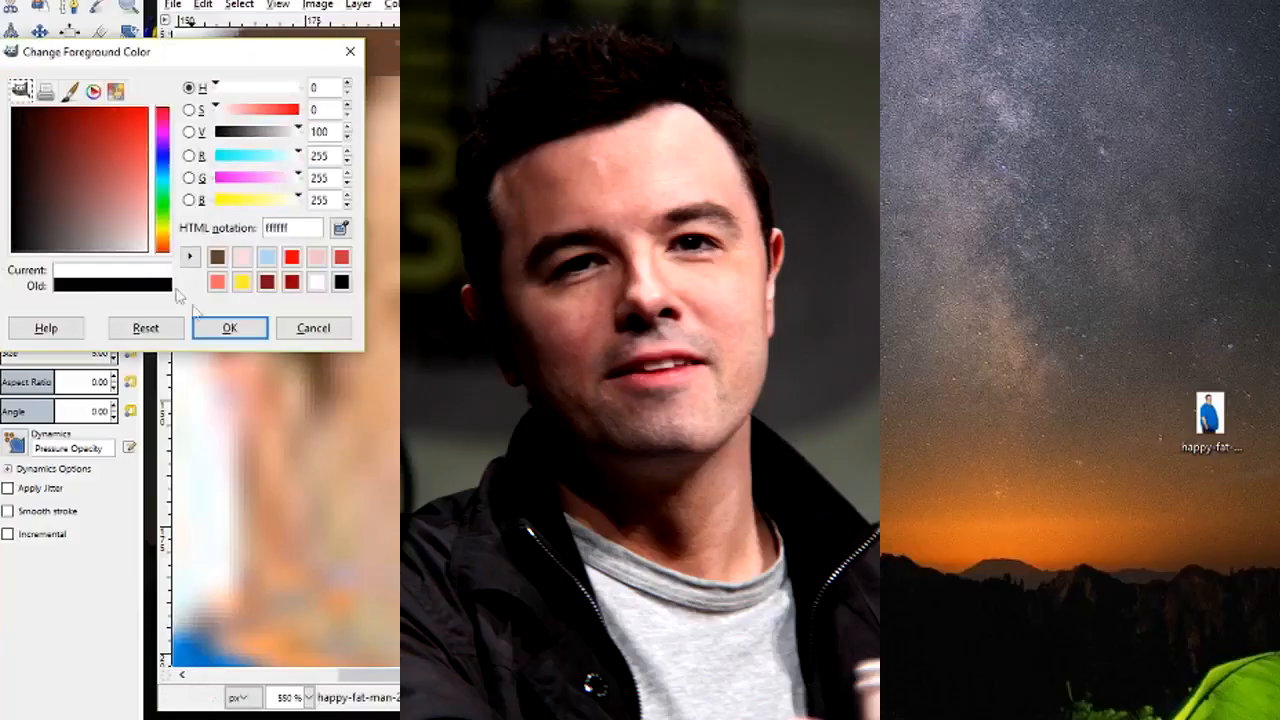
# - Confirm white as the foreground painting colour
pyautogui.click(228, 328)
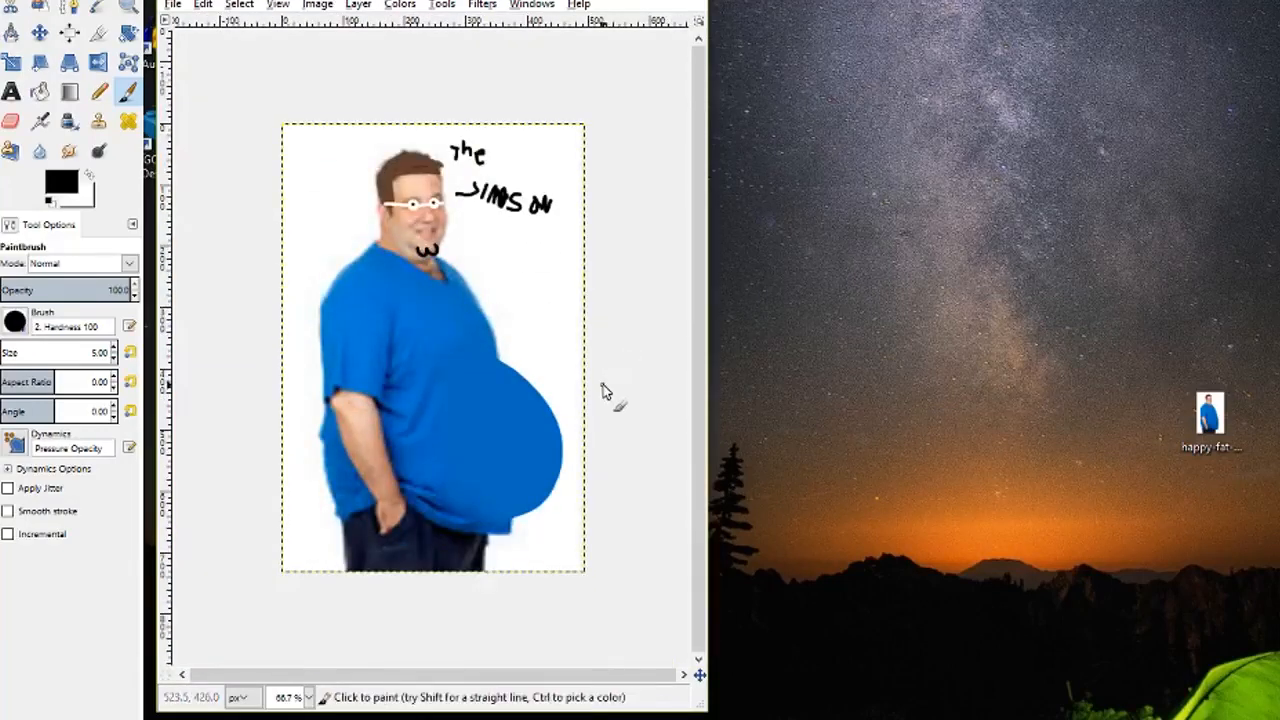
pyautogui.moveTo(530, 252)
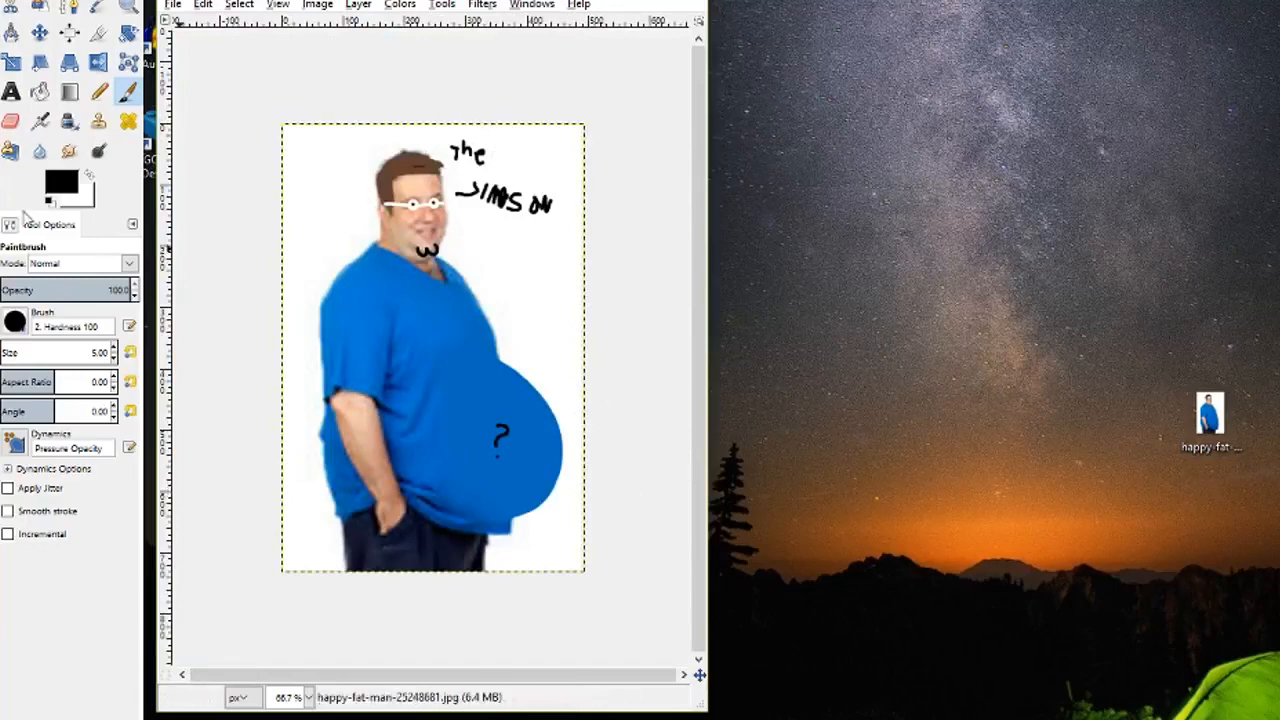
# - Pick yellow as the foreground colour and paint a thick collar around the shirt neck
pyautogui.click(60, 184)
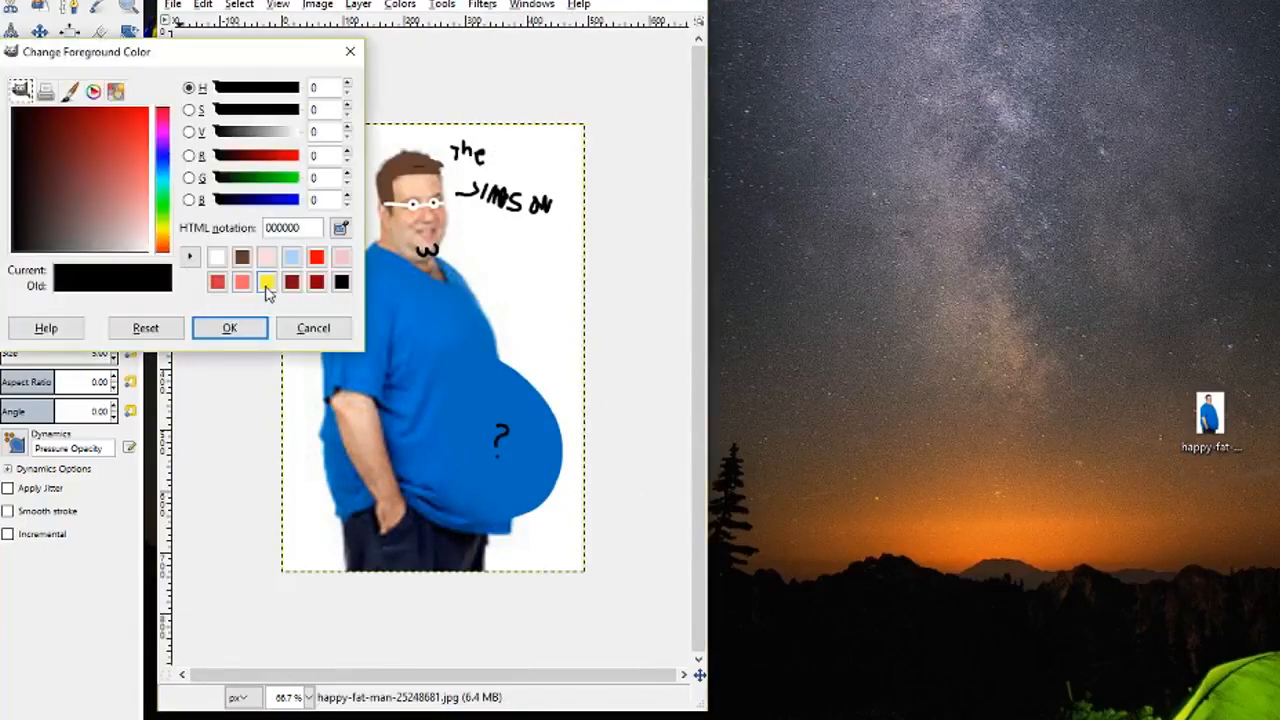
pyautogui.click(228, 328)
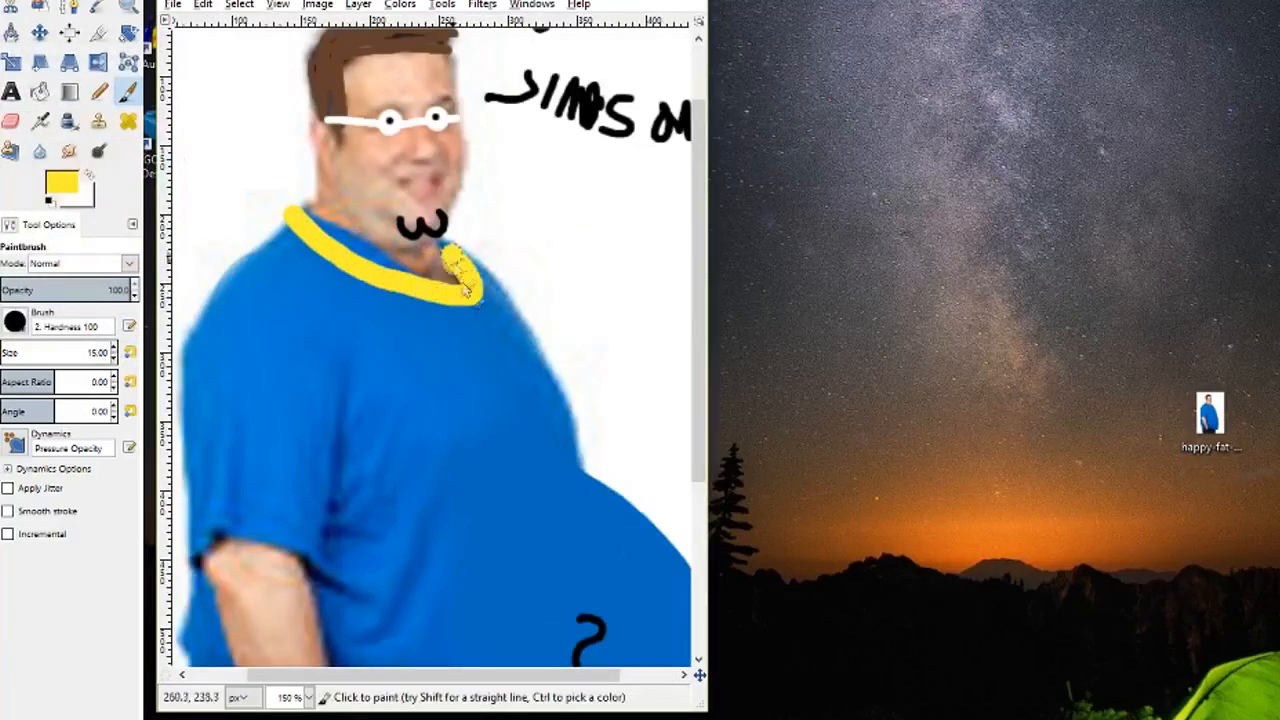
pyautogui.scroll(-3)
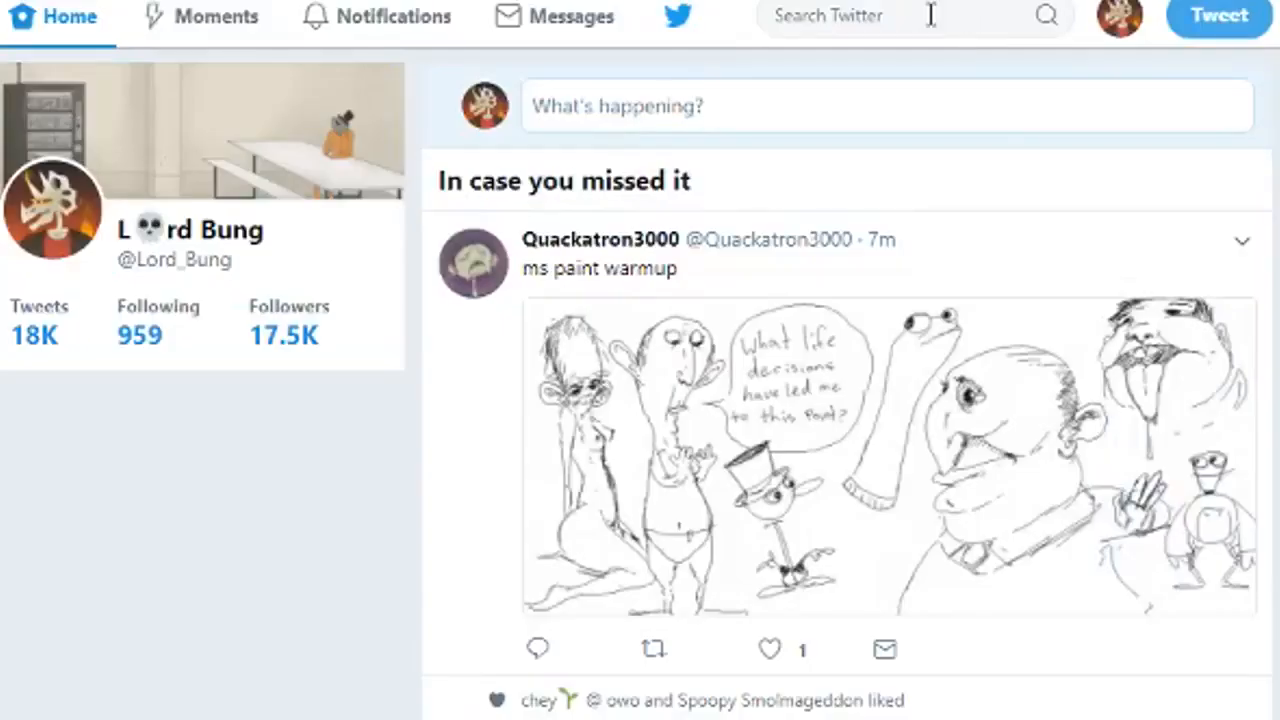
# - Search 'seth macfar', open the NOT Seth MacFarlene fan account and tweet the yellow-collared photo at it
pyautogui.write('seth macfarlene')
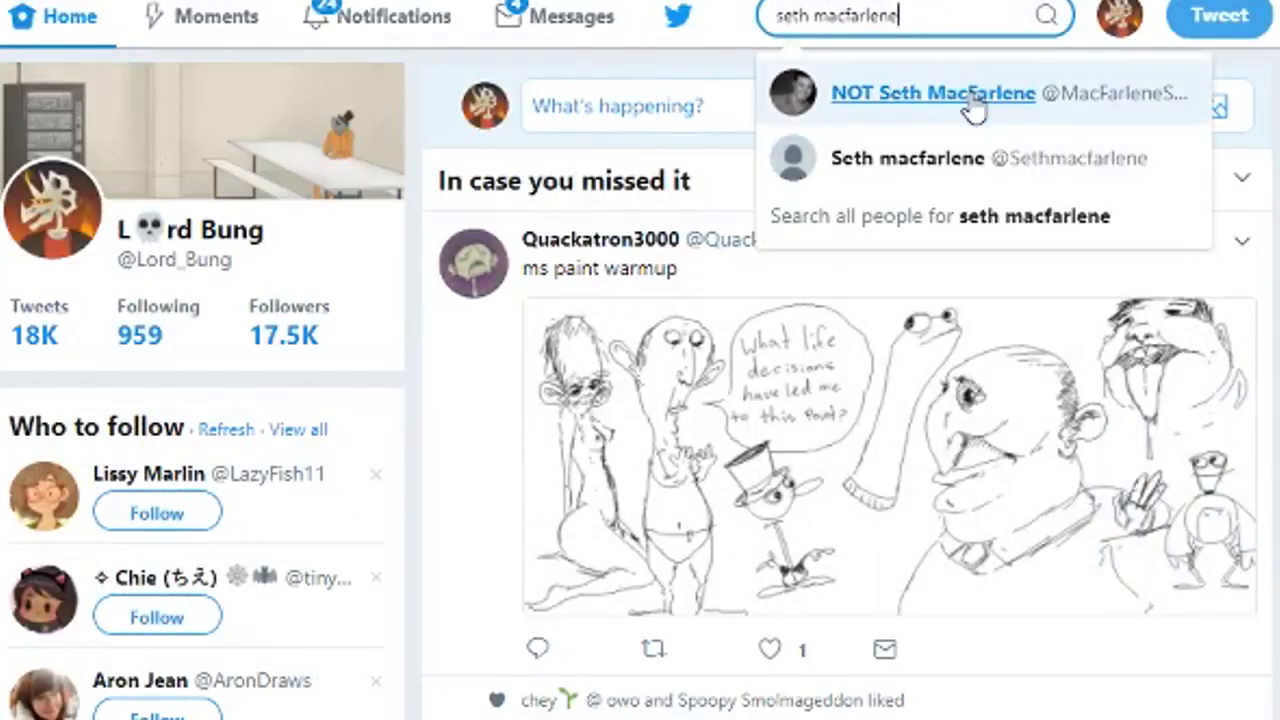
pyautogui.click(932, 94)
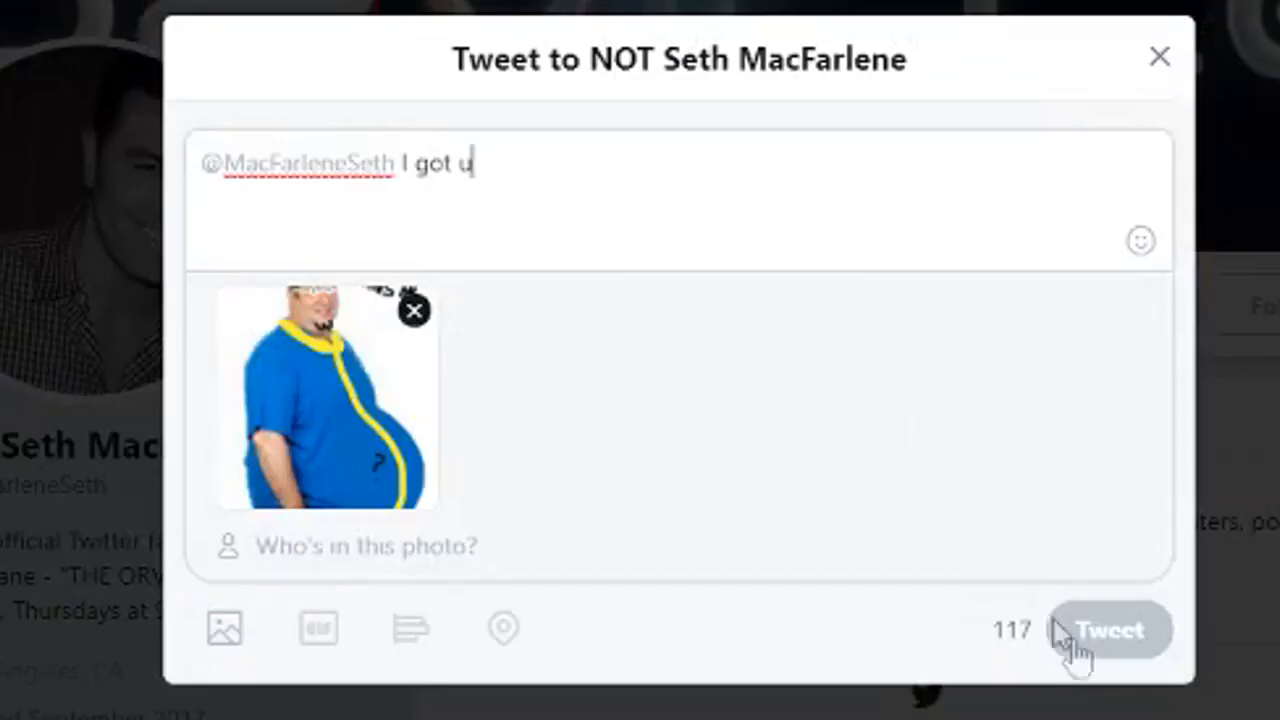
pyautogui.click(1106, 628)
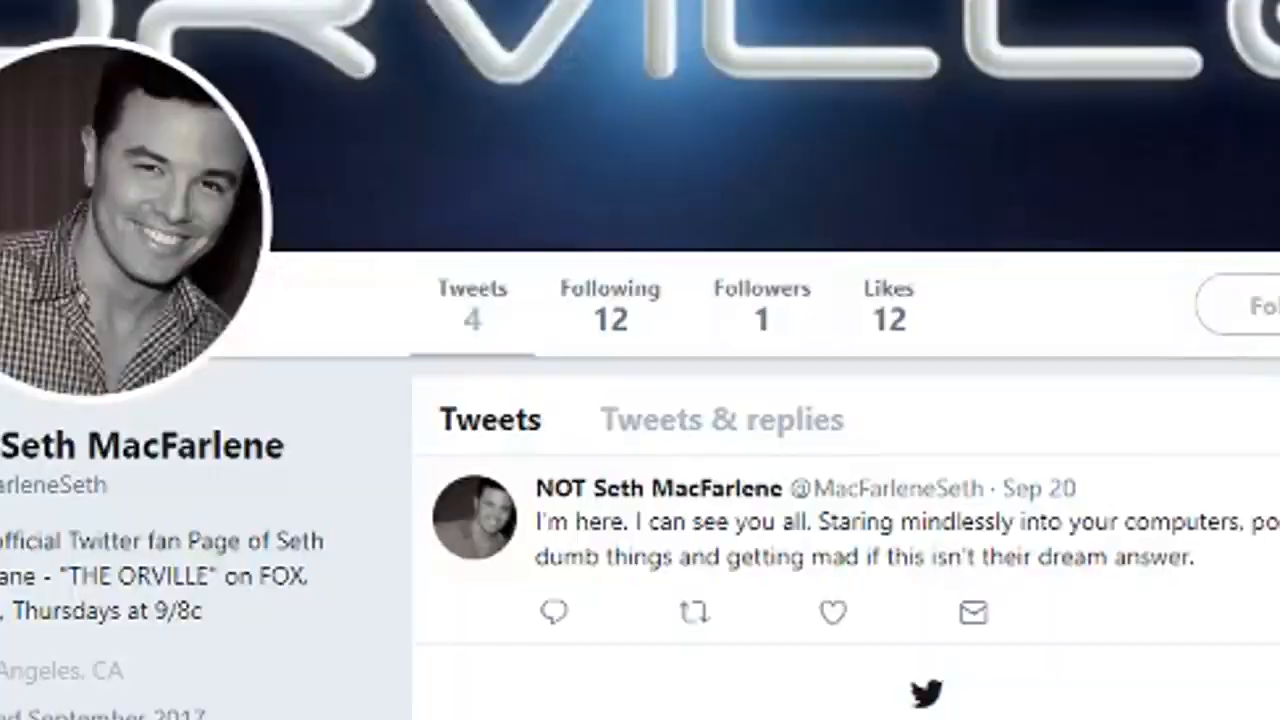